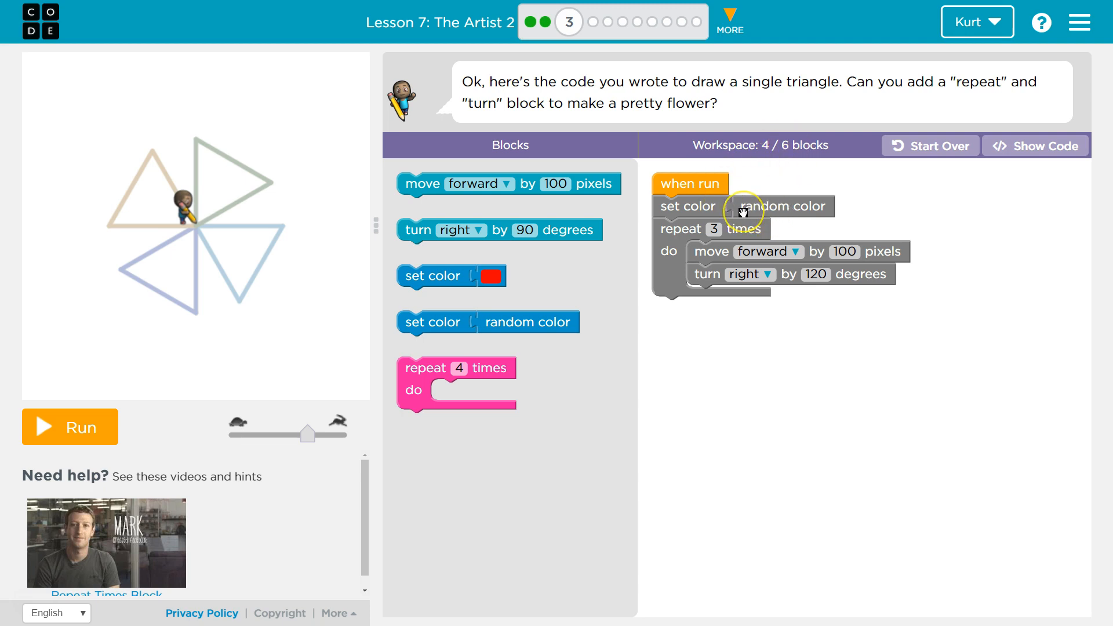
mouse_move(401, 375)
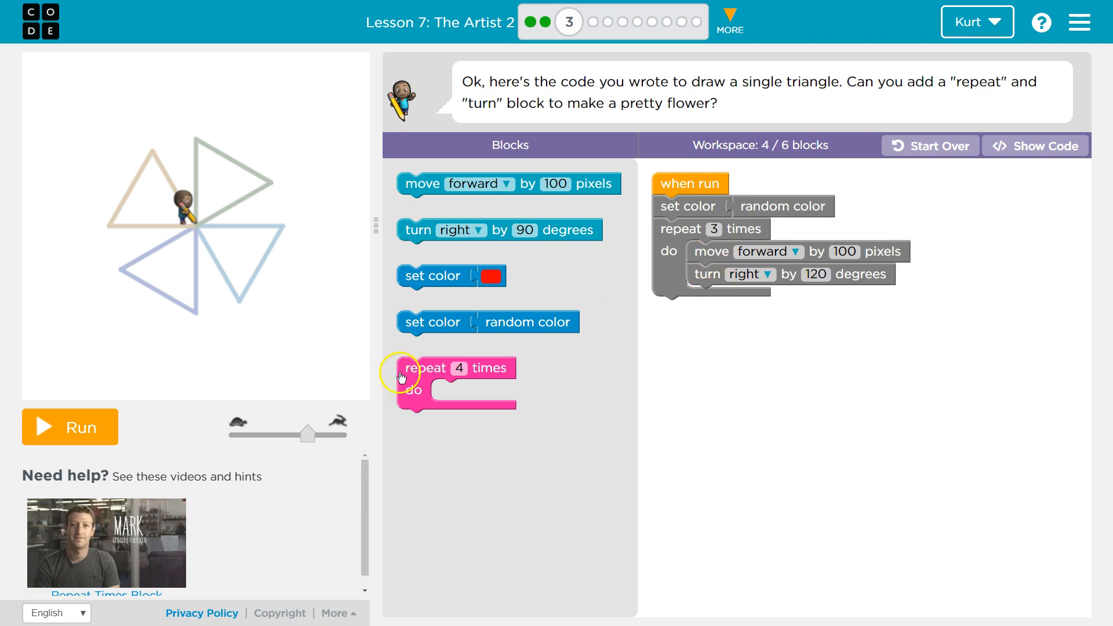
Step: Place an empty 'repeat 4 times' loop beneath the existing triangle-drawing code
drag(425, 367, 671, 308)
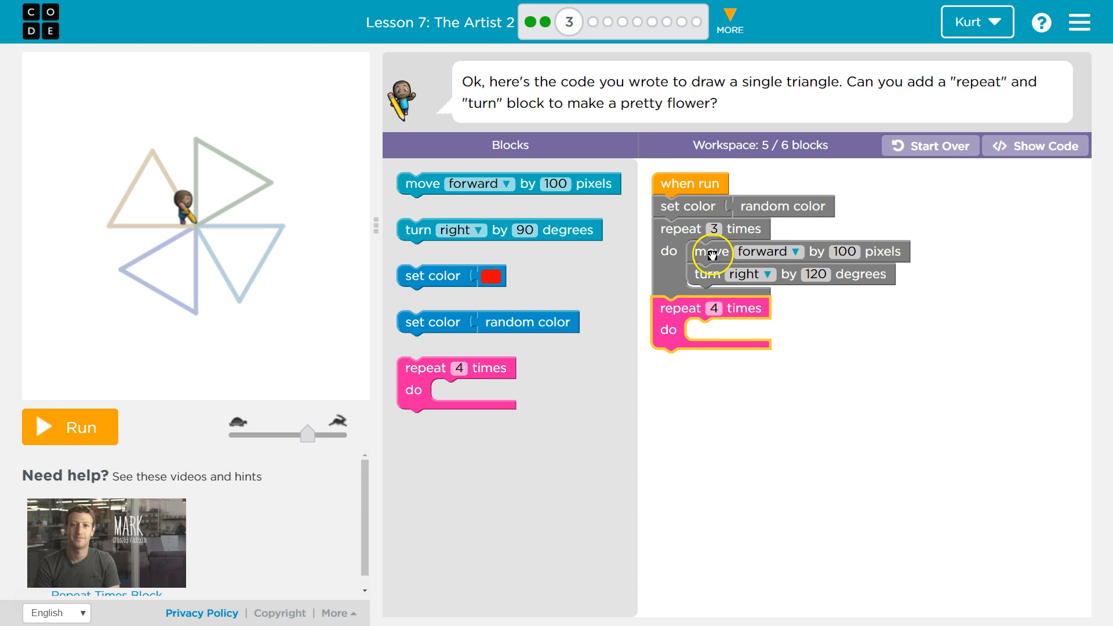
mouse_move(542, 358)
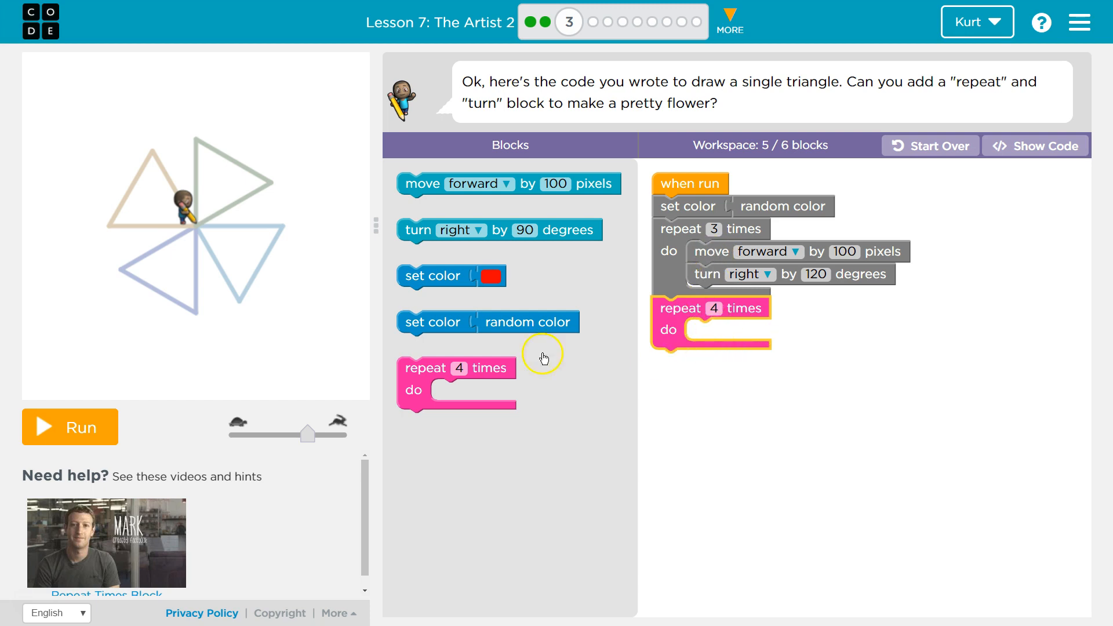
mouse_move(422, 253)
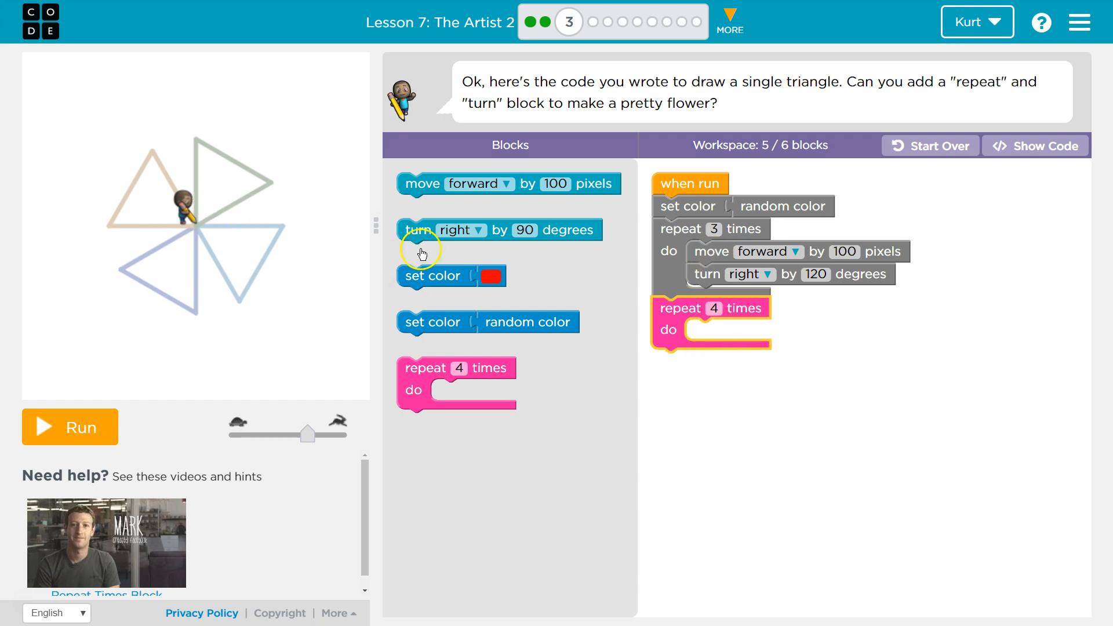
mouse_move(672, 296)
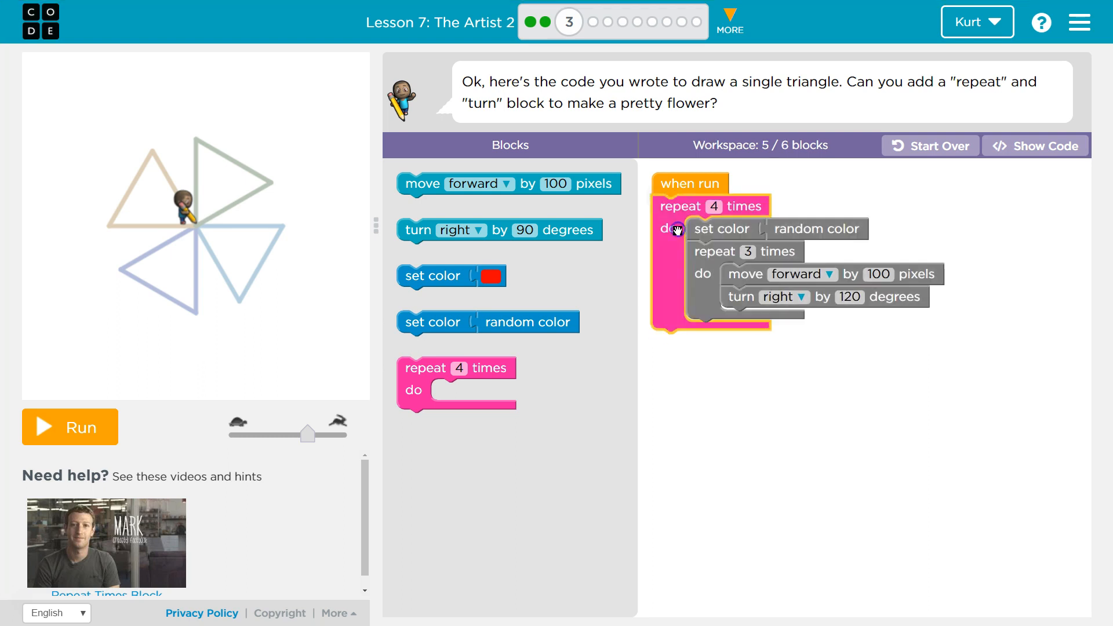
mouse_move(710, 207)
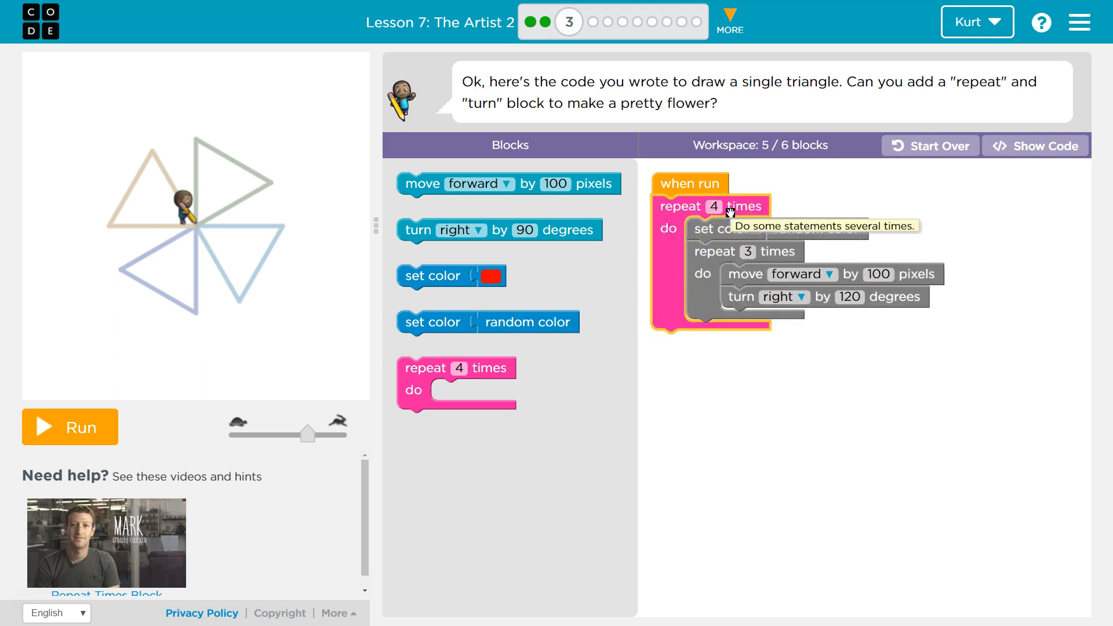
mouse_move(736, 198)
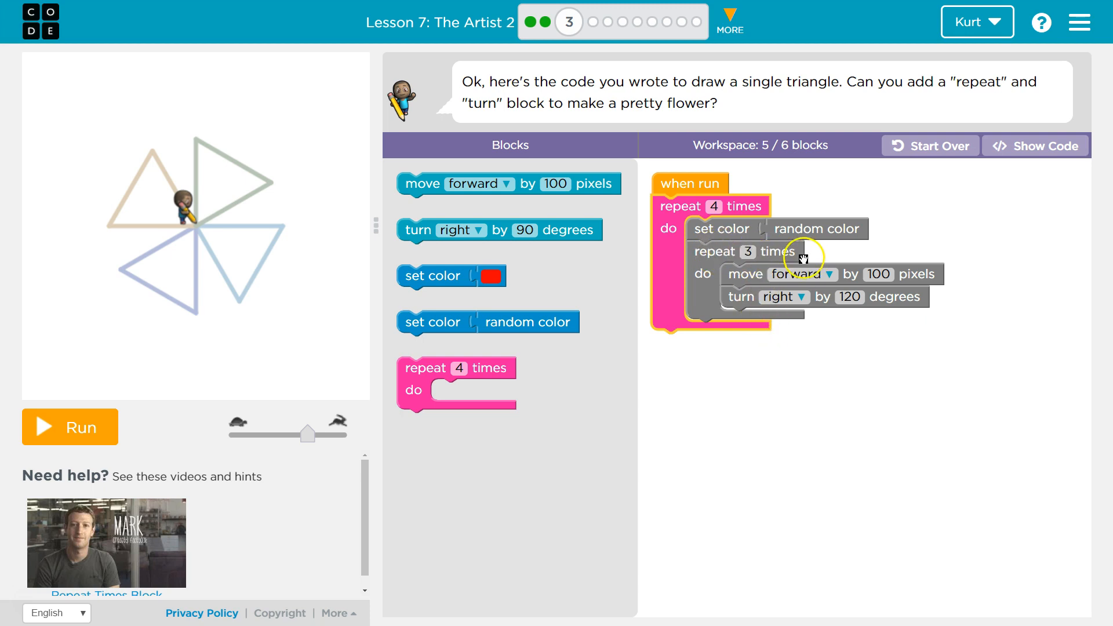
mouse_move(710, 277)
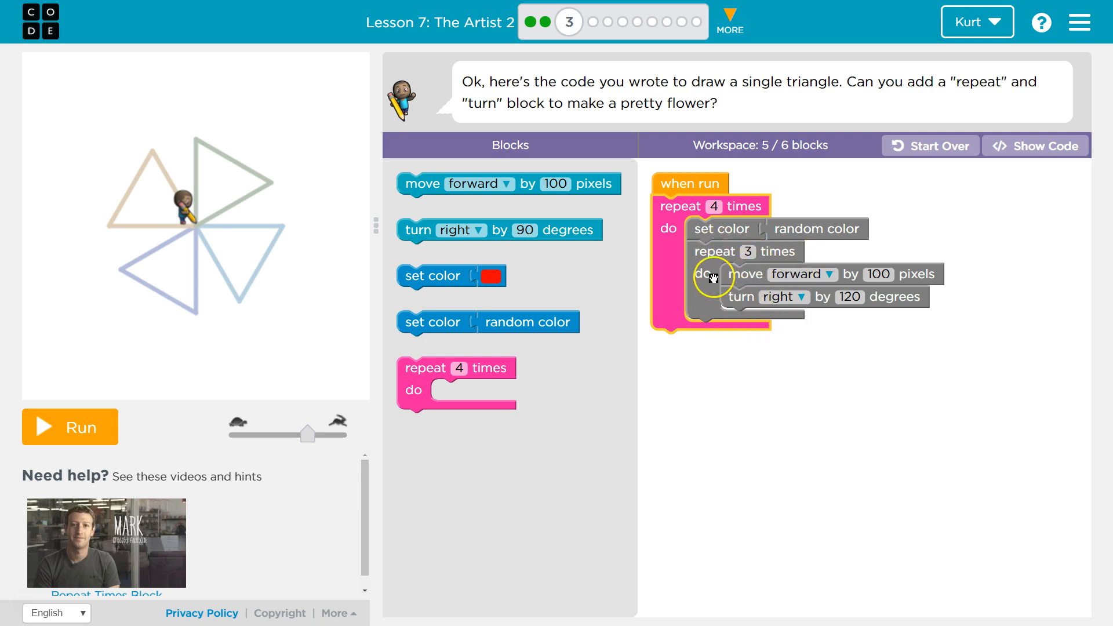
mouse_move(709, 253)
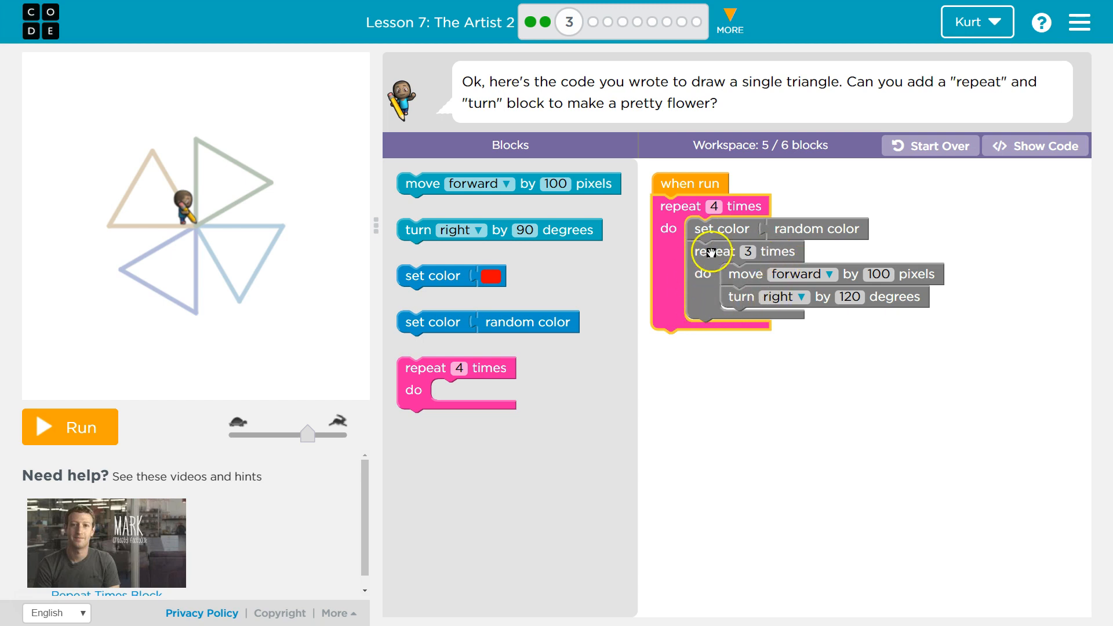
mouse_move(742, 310)
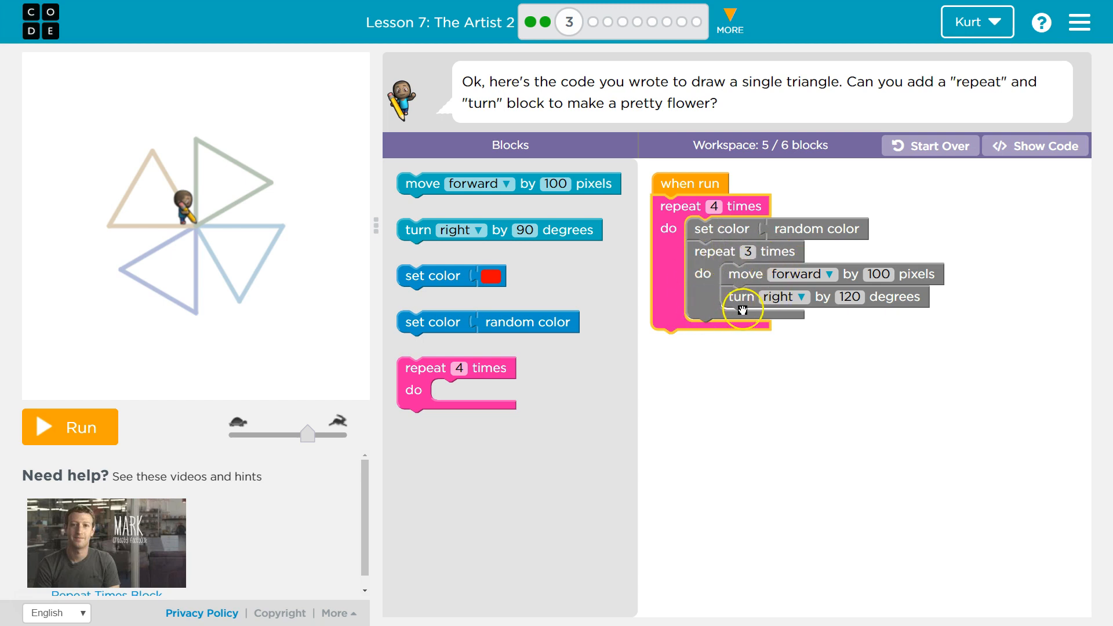
mouse_move(741, 297)
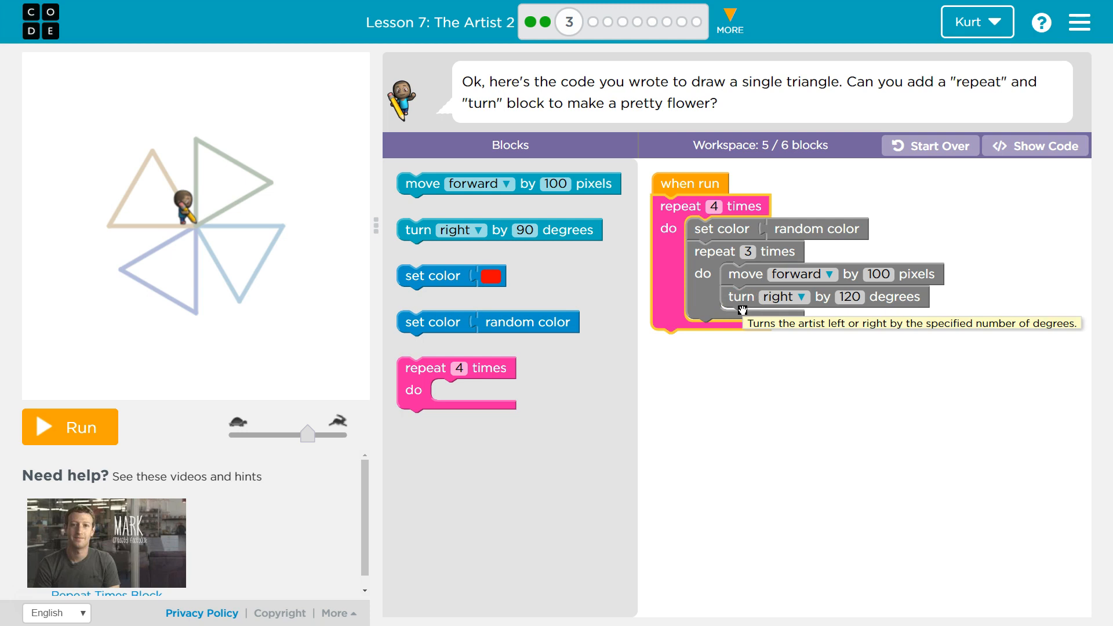
mouse_move(662, 305)
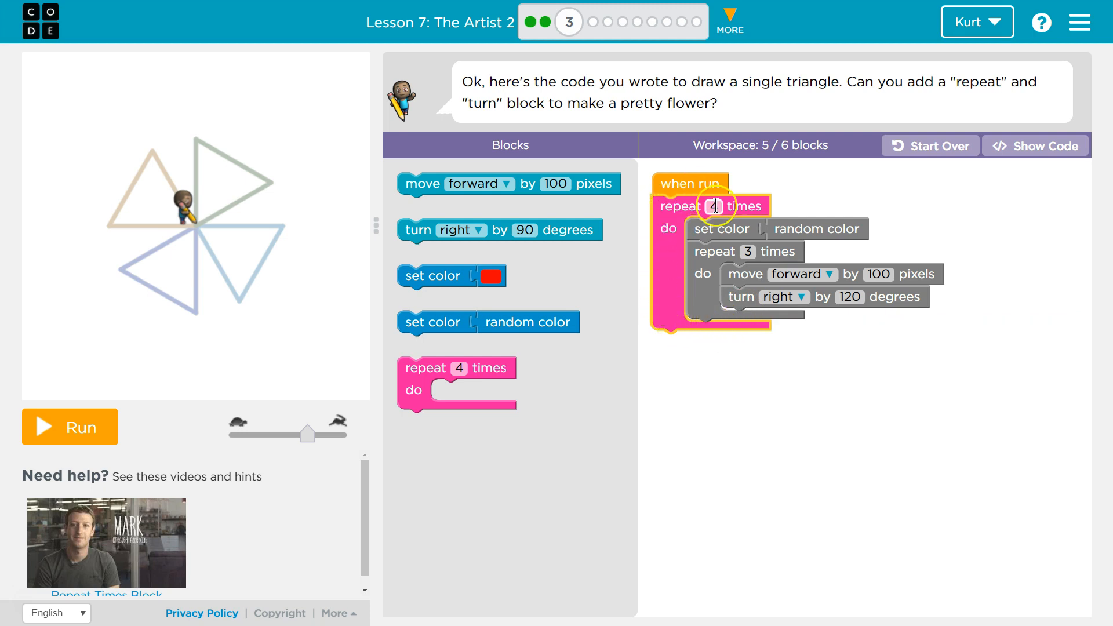
mouse_move(733, 233)
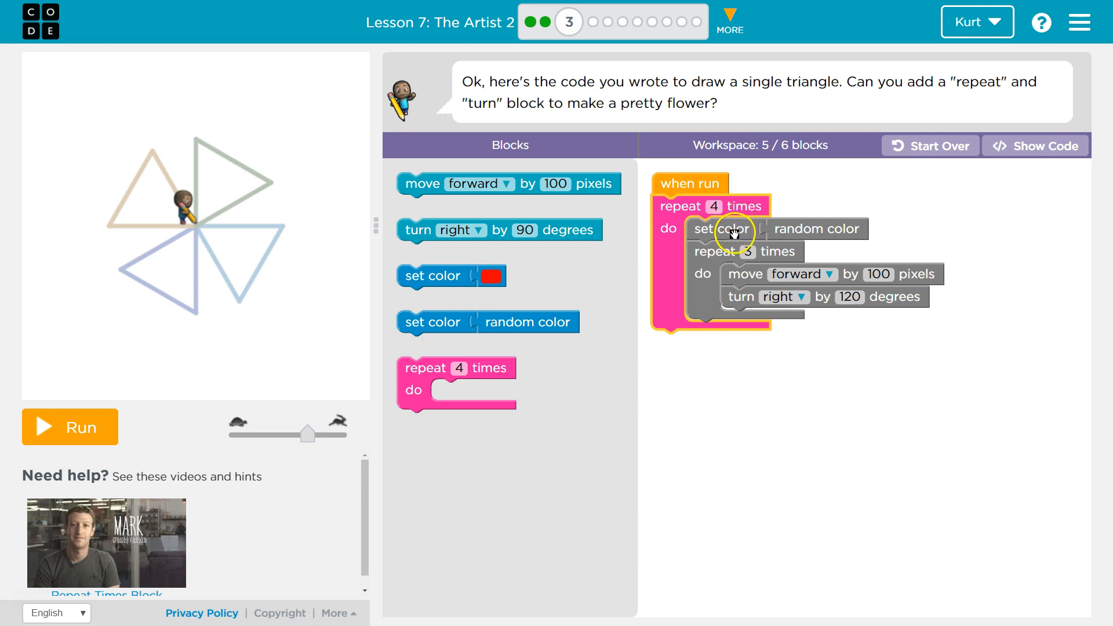
mouse_move(768, 253)
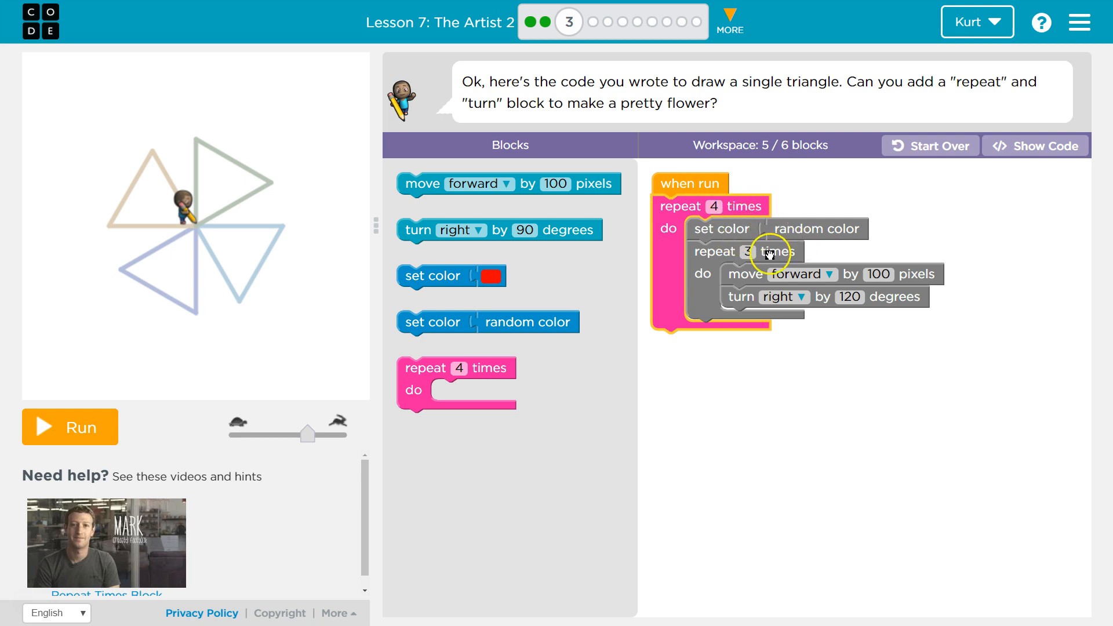
mouse_move(717, 320)
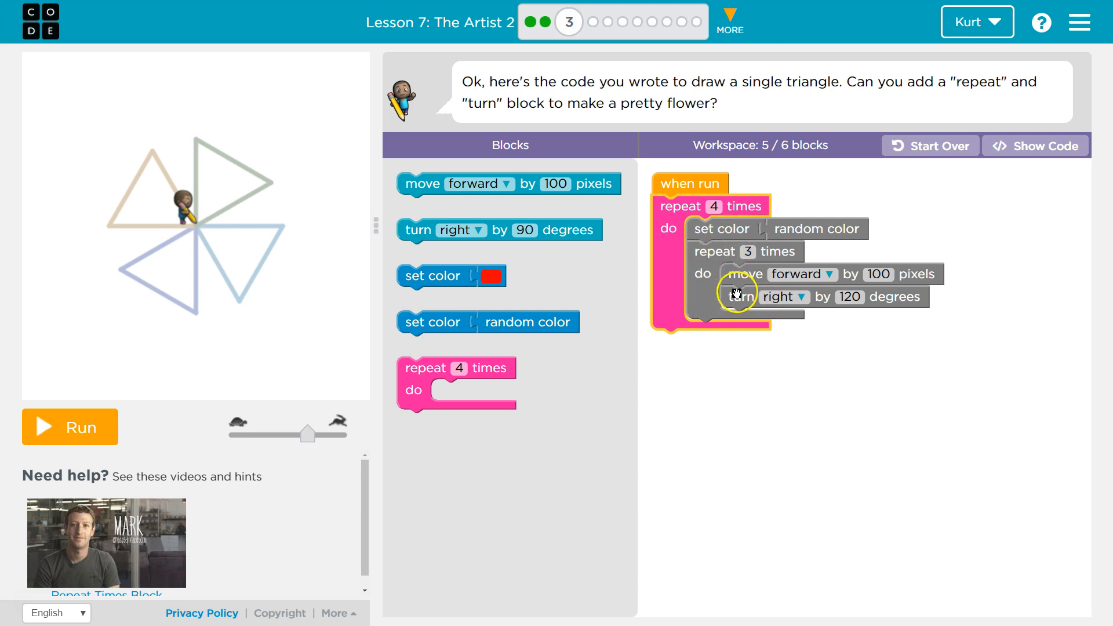
Step: Wrap the set-random-color step and the repeat-3 triangle loop inside the repeat-4 loop
click(714, 206)
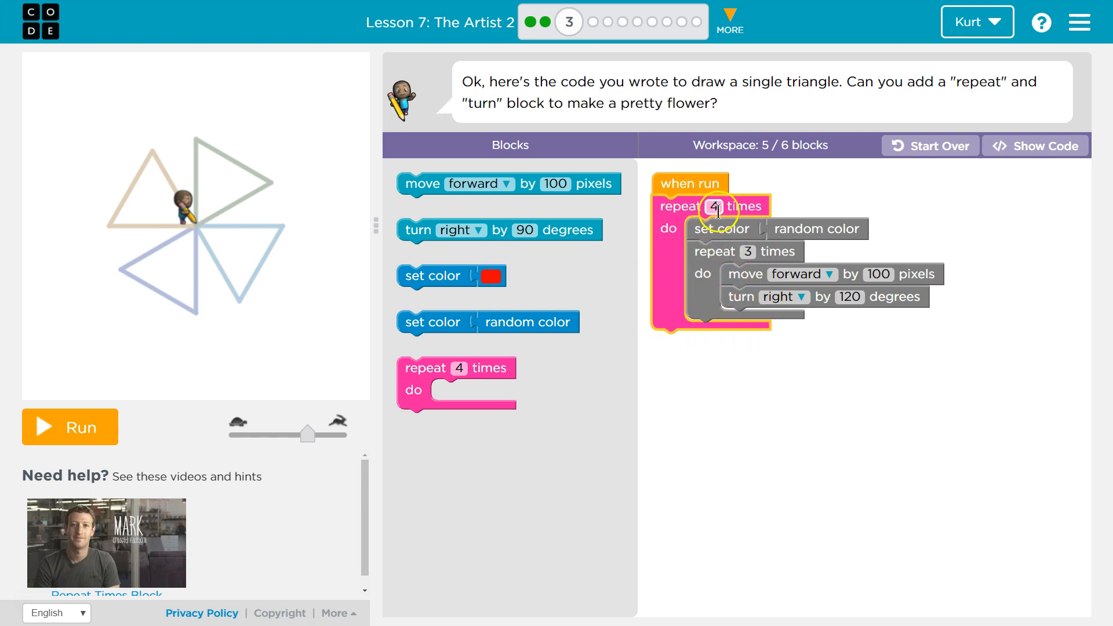
mouse_move(777, 297)
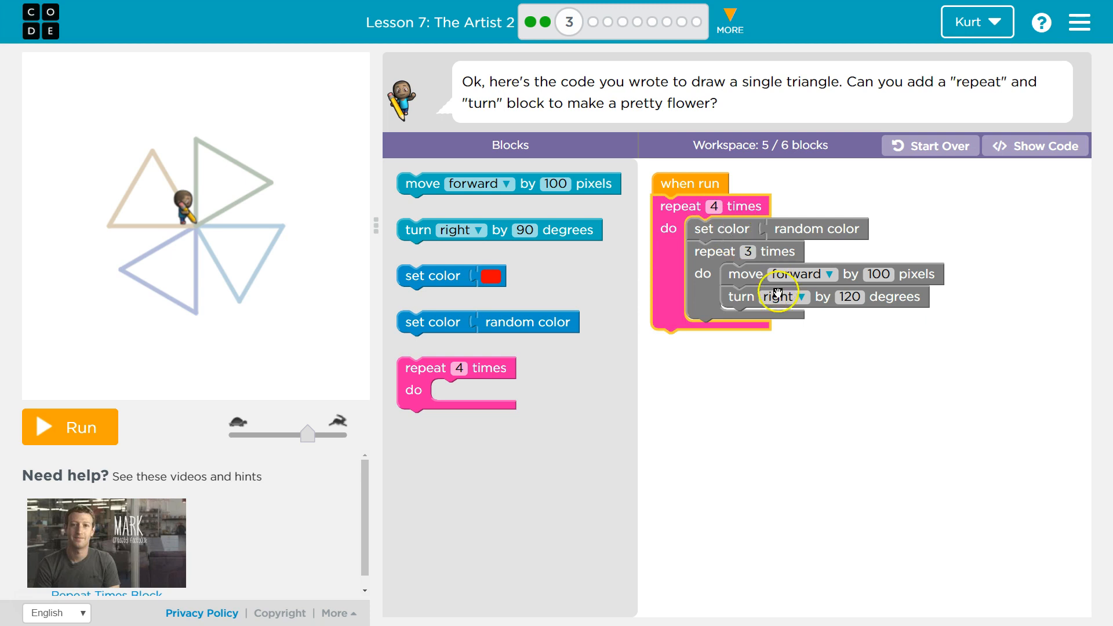
mouse_move(70, 439)
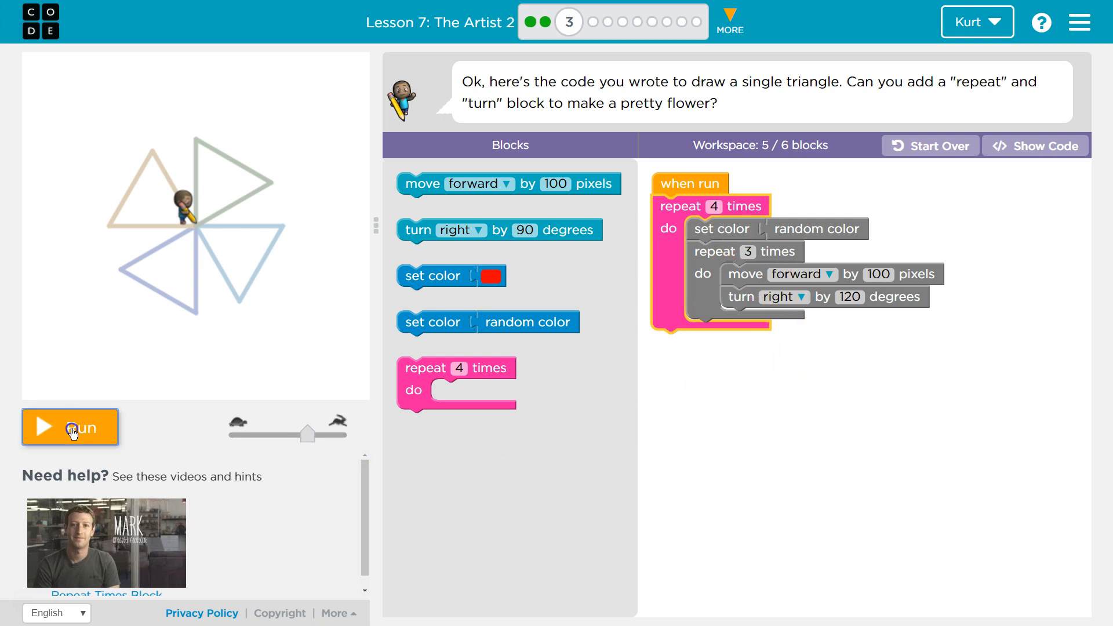
Step: Run the program and get the 'Not quite' feedback on the single triangle drawn
click(69, 426)
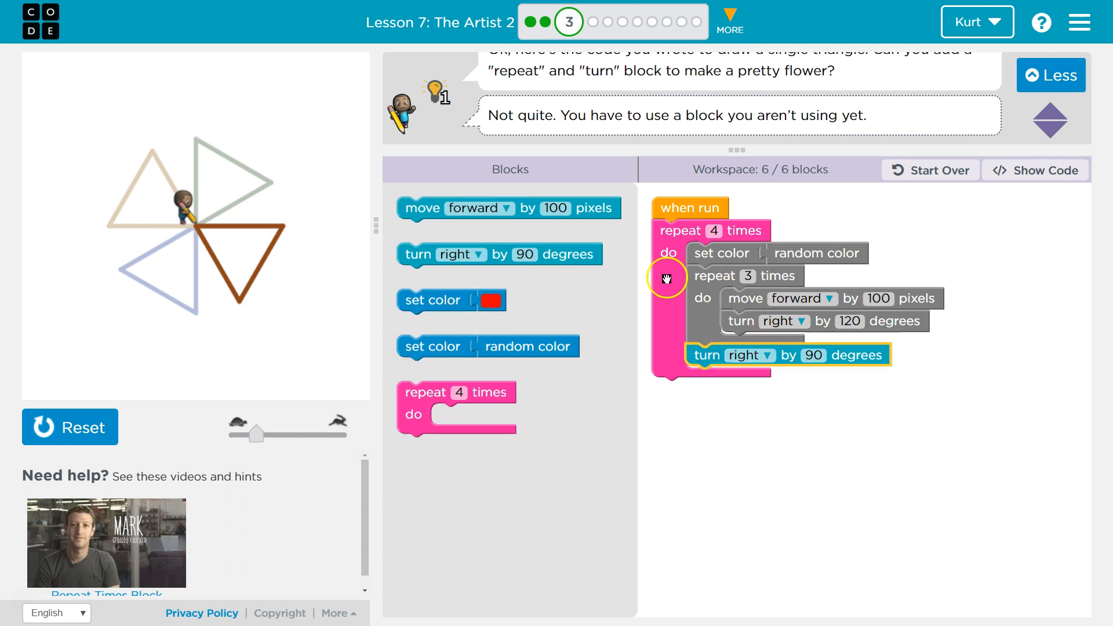
mouse_move(826, 356)
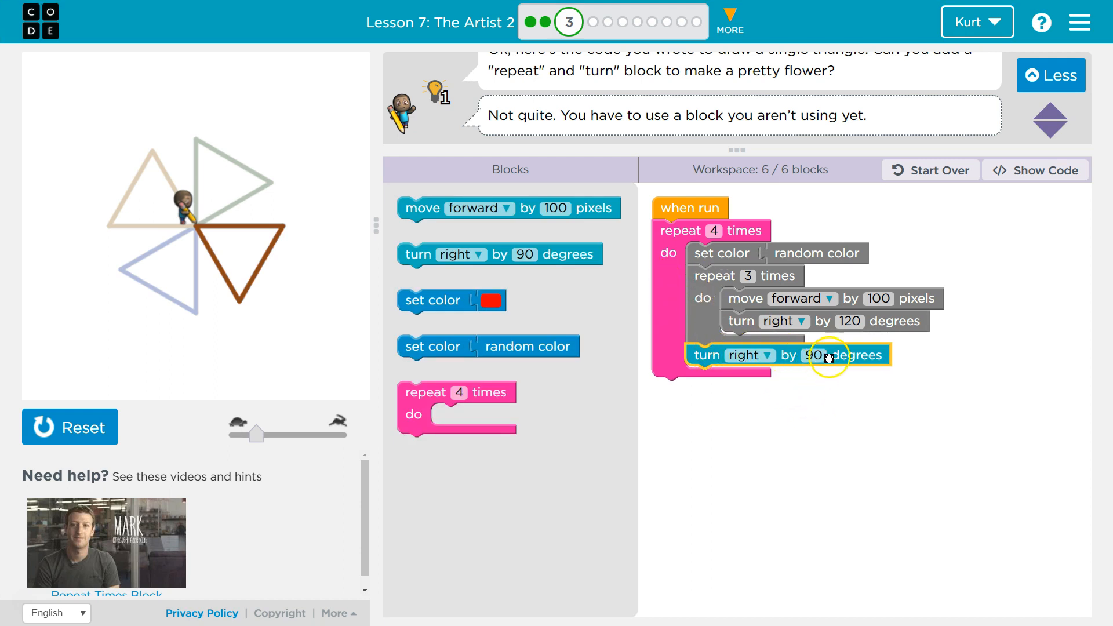
mouse_move(482, 334)
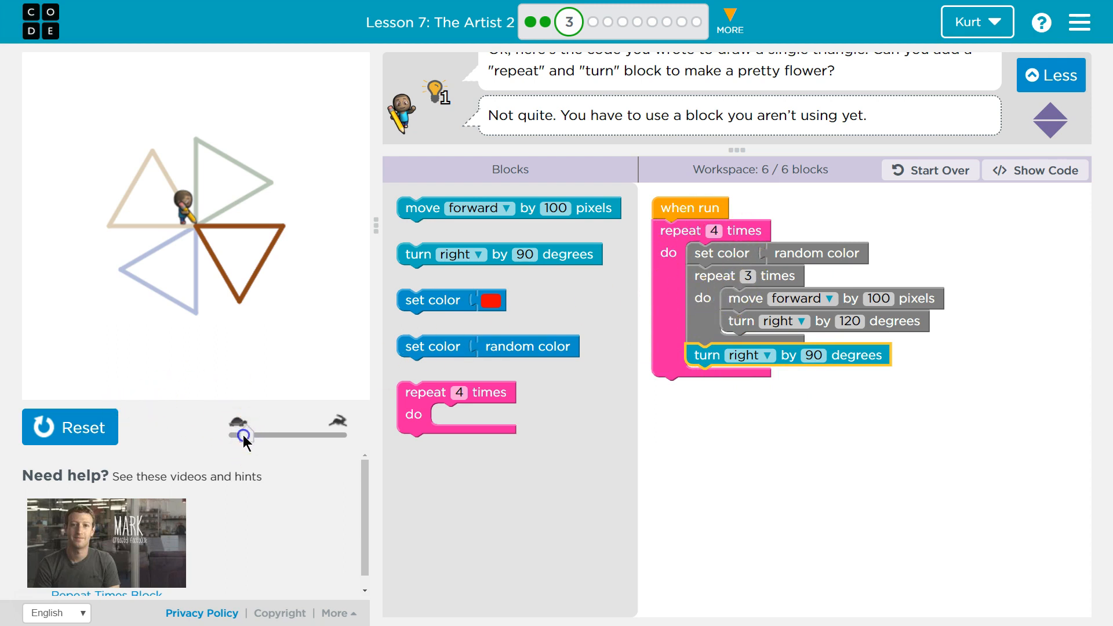
Step: Slide the drawing speed to its slowest so the flower redraws slowly
click(1050, 75)
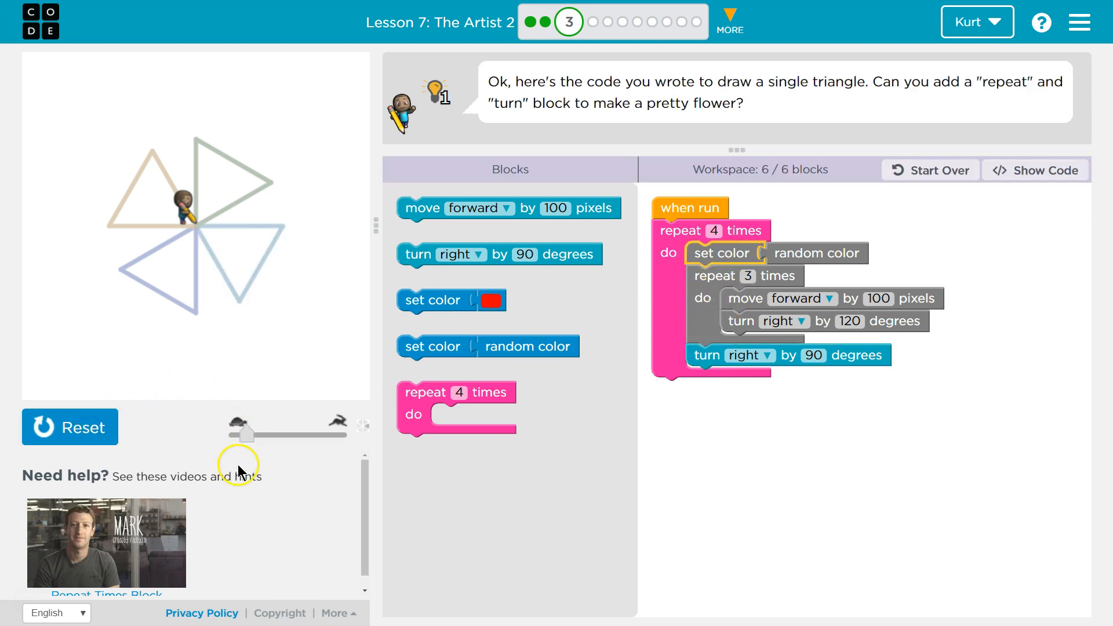